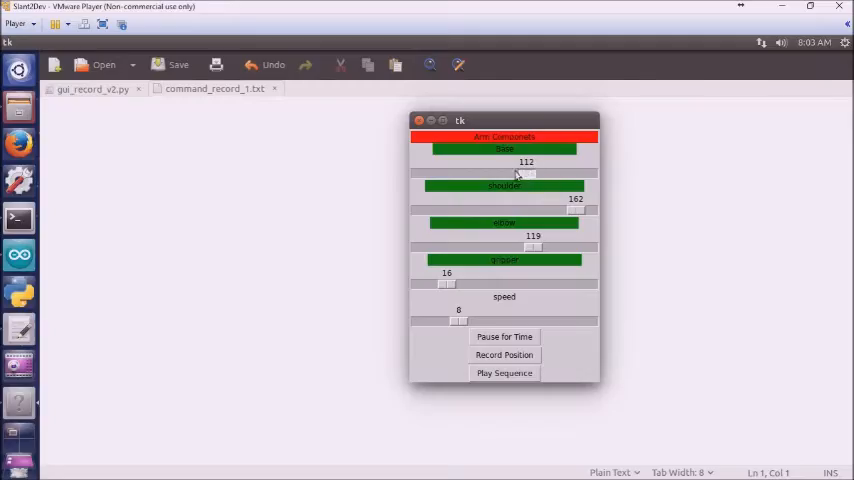
Set base to 60 and elbow to 54, leaving gripper at 16 and speed 8
{"action": "left_click_drag", "start_coordinate": [528, 172], "coordinate": [474, 172]}
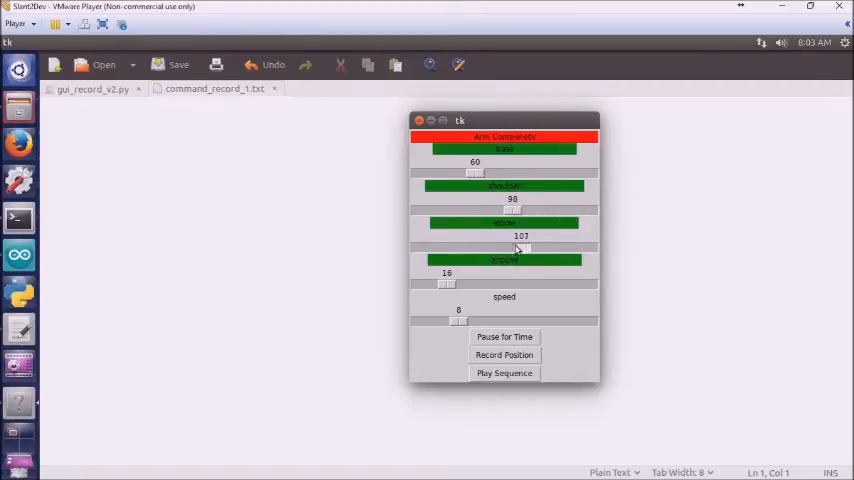
{"action": "left_click_drag", "start_coordinate": [520, 246], "coordinate": [468, 246]}
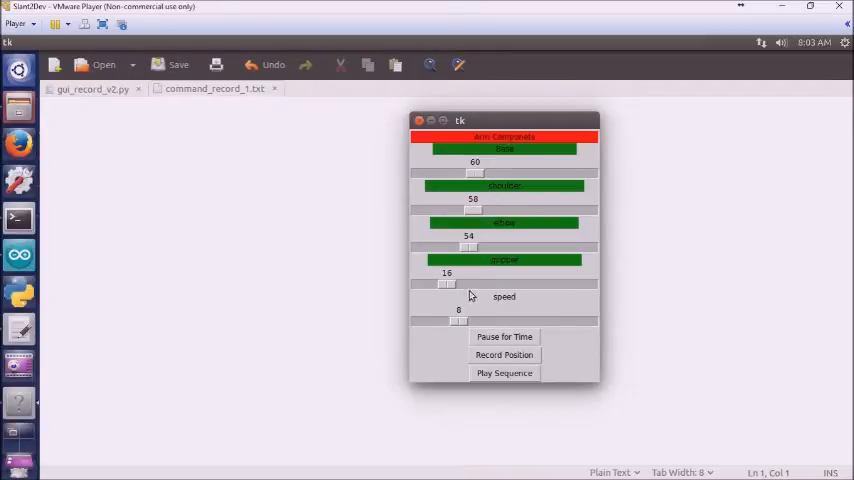
{"action": "mouse_move", "coordinate": [496, 224]}
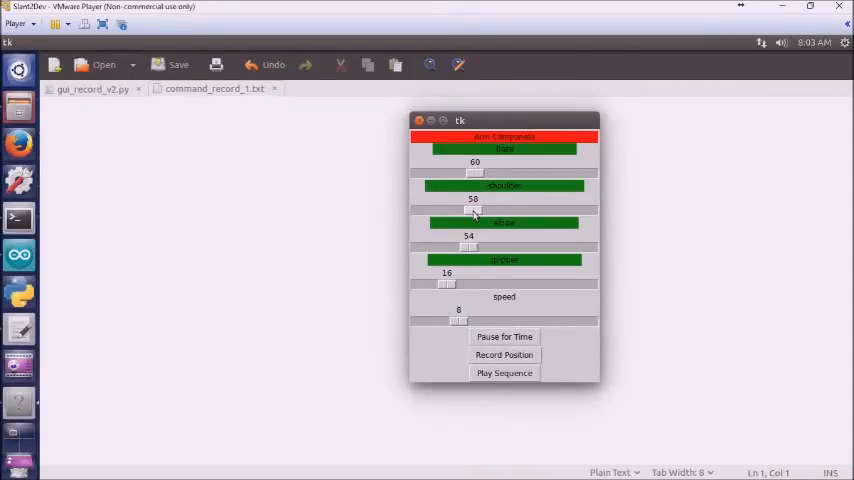
Nudge base to 63, lower shoulder to 45 and raise gripper to 75
{"action": "left_click_drag", "start_coordinate": [474, 172], "coordinate": [470, 172]}
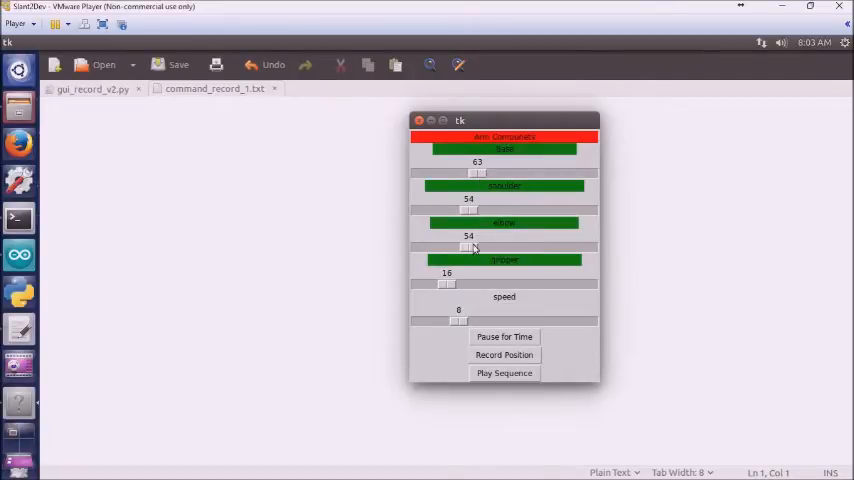
{"action": "left_click_drag", "start_coordinate": [470, 210], "coordinate": [458, 210]}
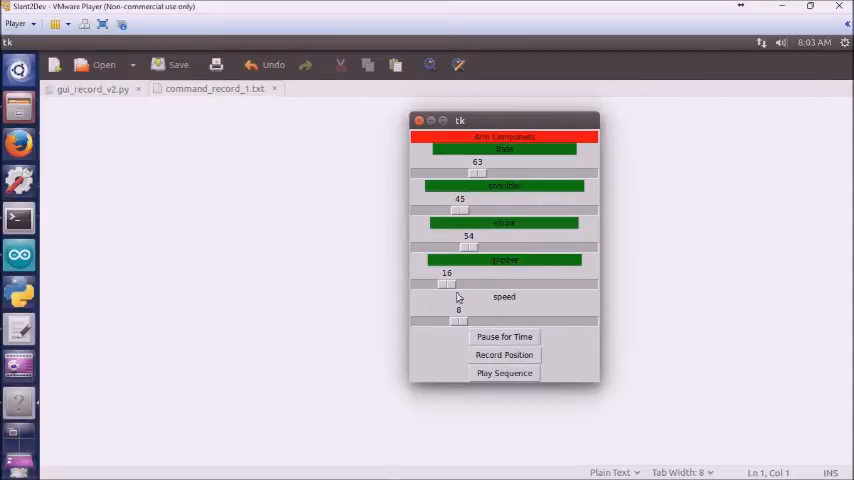
{"action": "left_click_drag", "start_coordinate": [448, 284], "coordinate": [588, 284]}
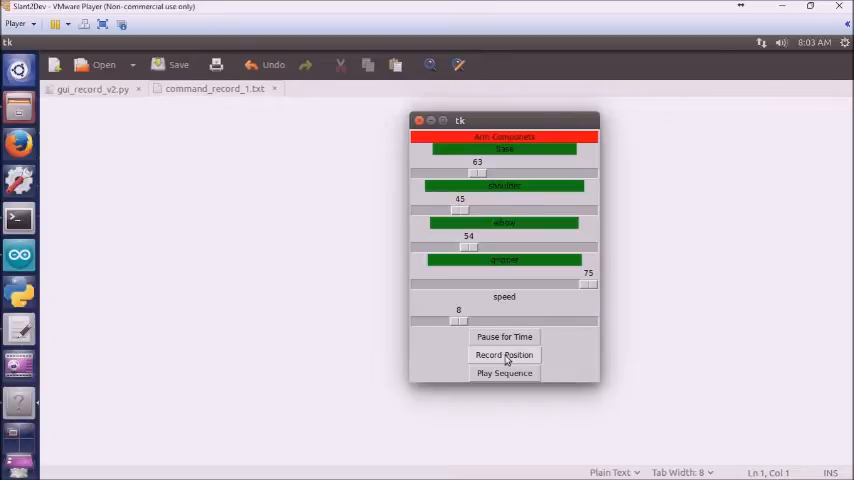
{"action": "mouse_move", "coordinate": [460, 208]}
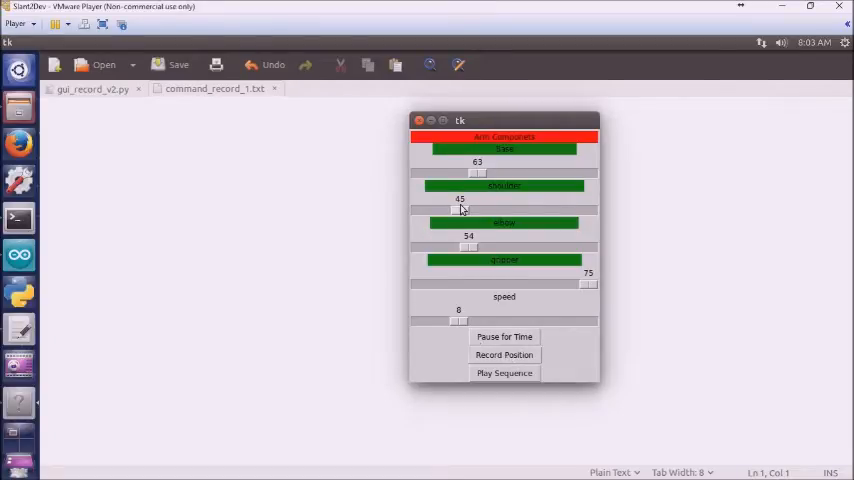